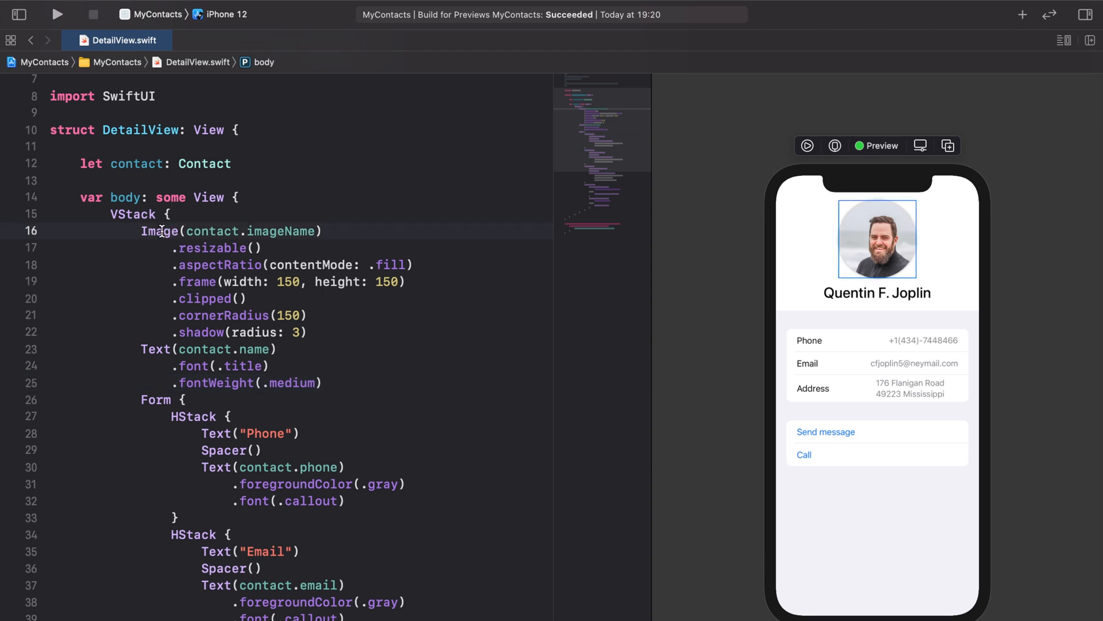
- Select the contact photo and Form section code to locate the name in DetailView
{"action": "left_click", "coordinate": [156, 349]}
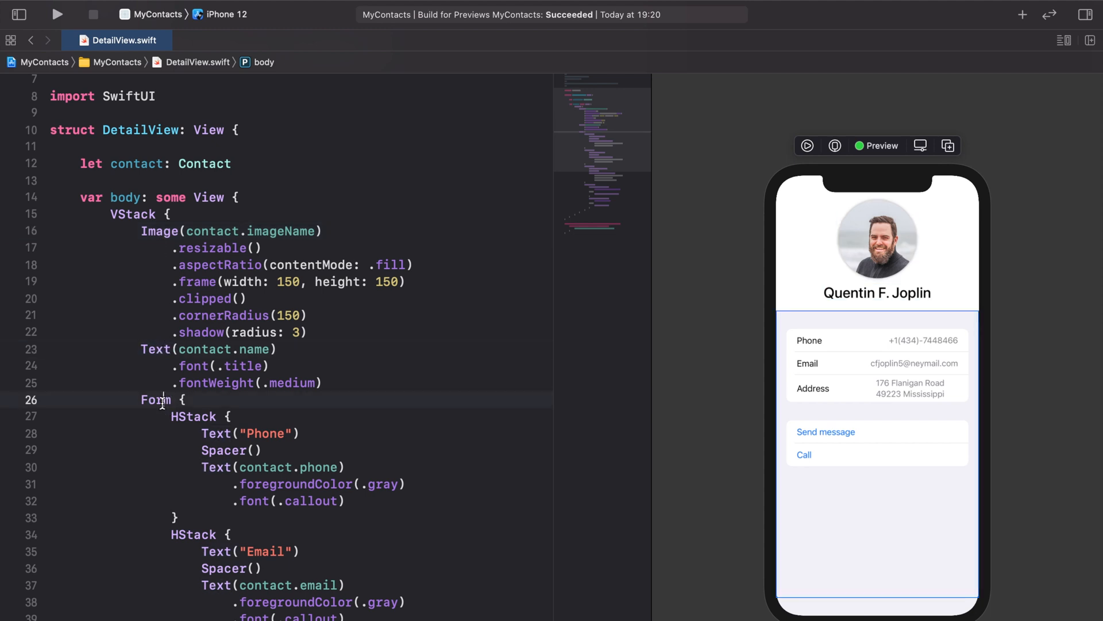
{"action": "left_click", "coordinate": [204, 433]}
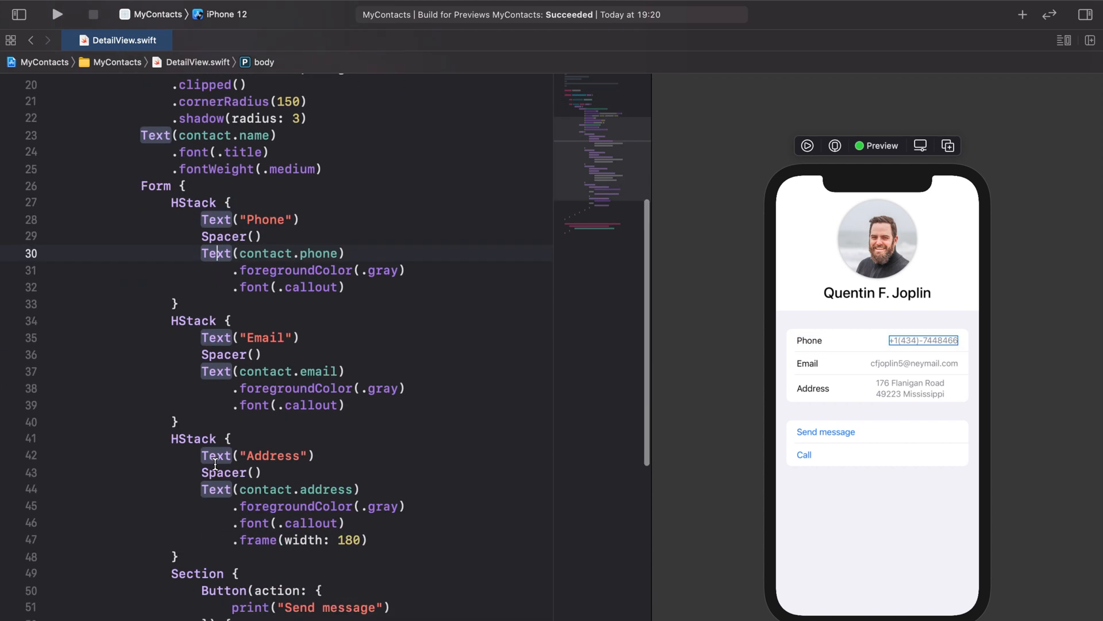
{"action": "scroll", "scroll_direction": "down", "scroll_amount": 3}
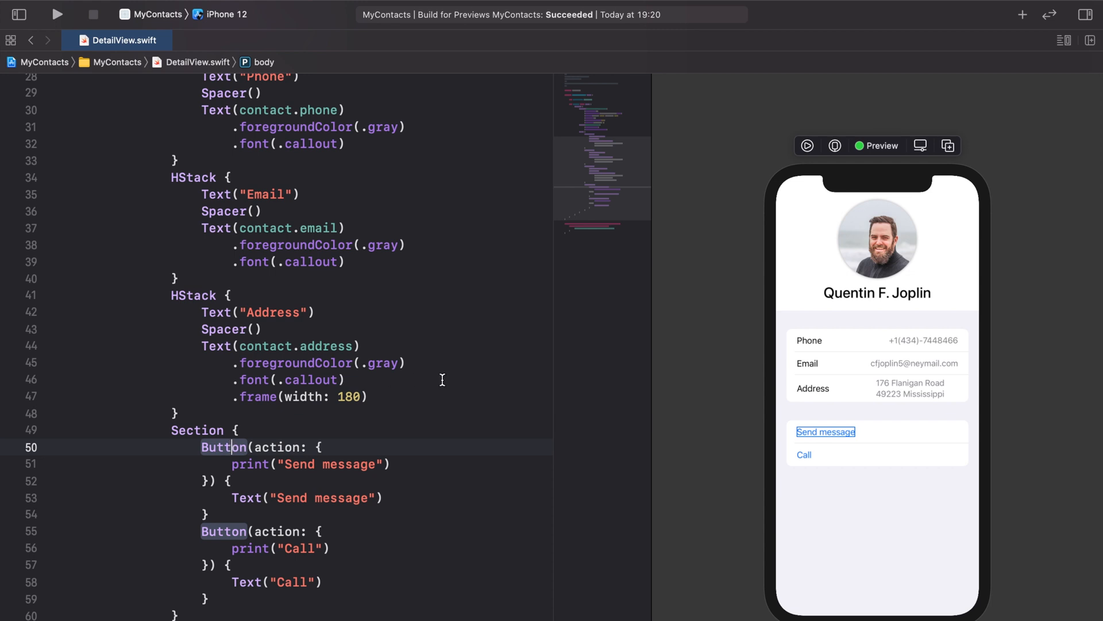
{"action": "mouse_move", "coordinate": [773, 363]}
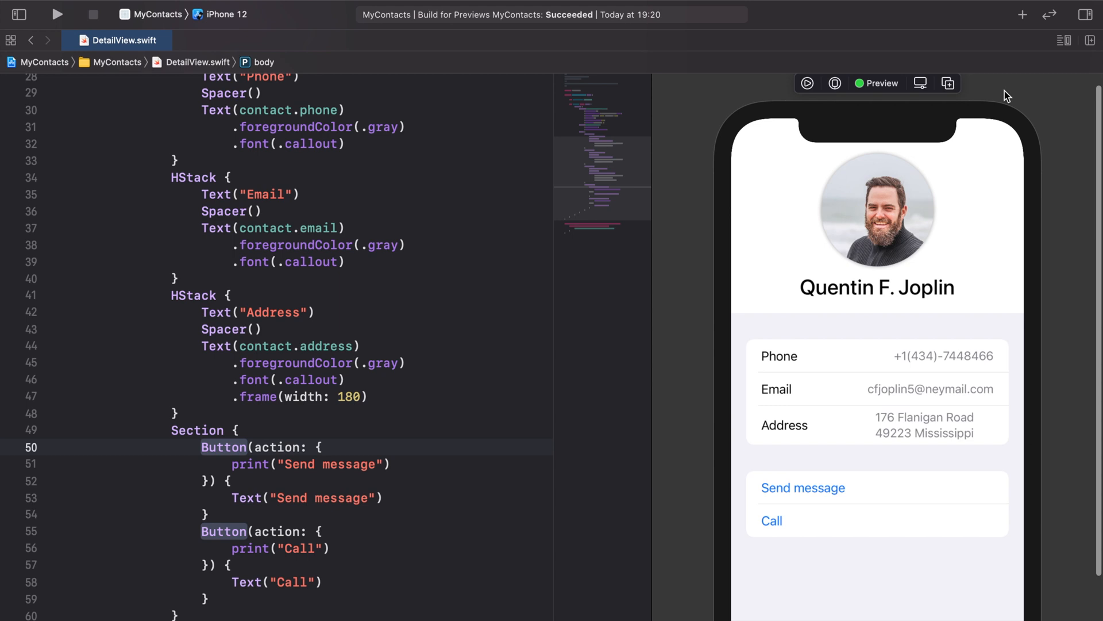
- Add a Text view under the contact name and set it to 'Favorite'
{"action": "left_click", "coordinate": [1023, 14]}
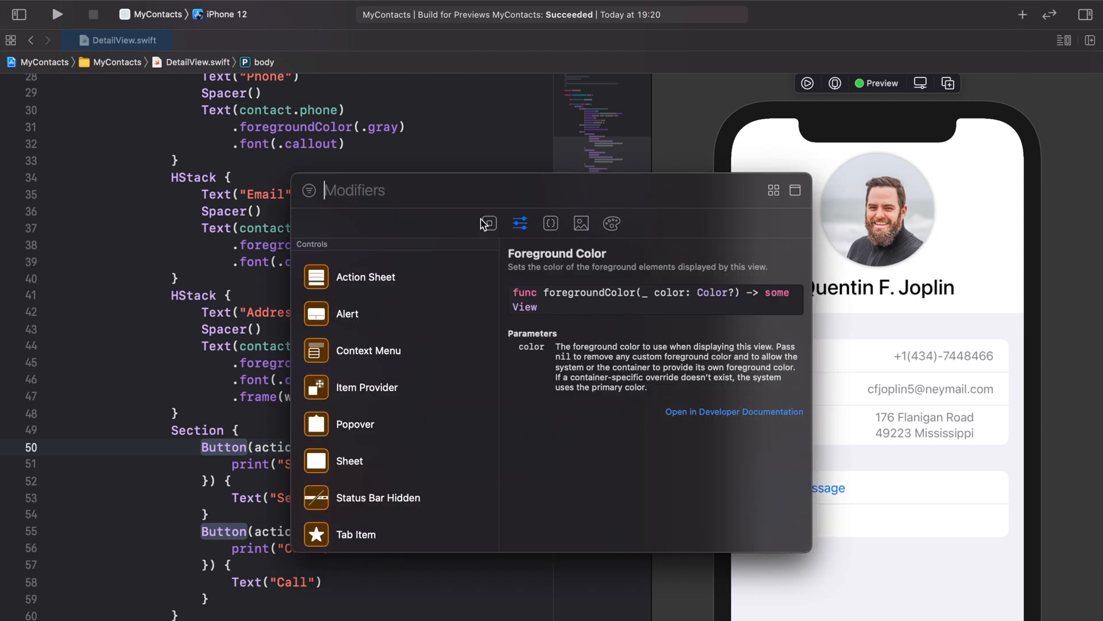
{"action": "type", "text": "text"}
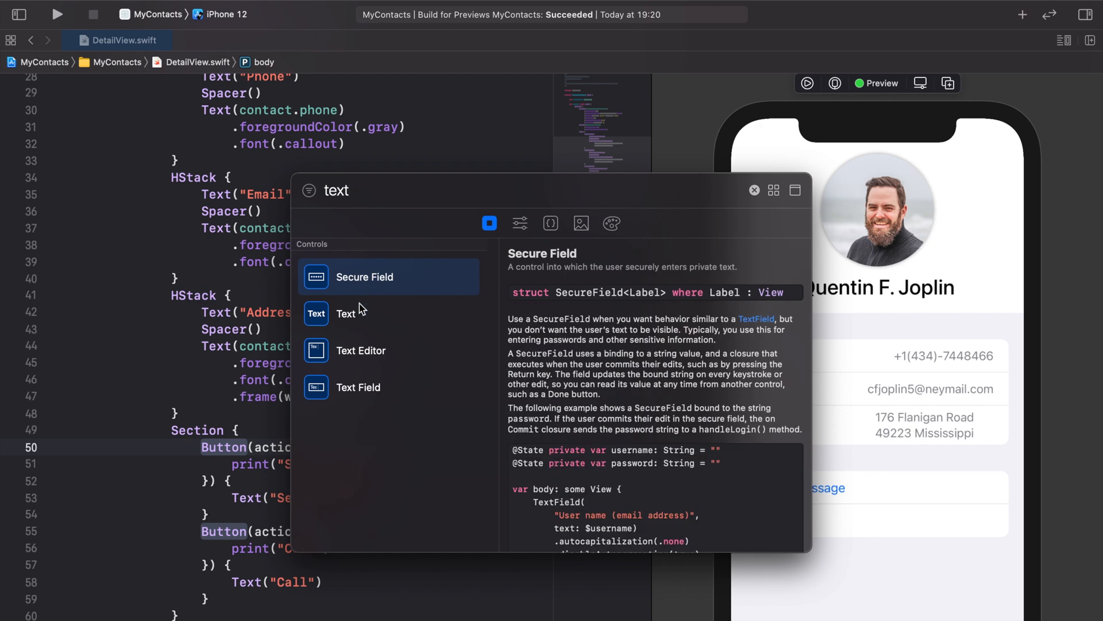
{"action": "left_click", "coordinate": [754, 190]}
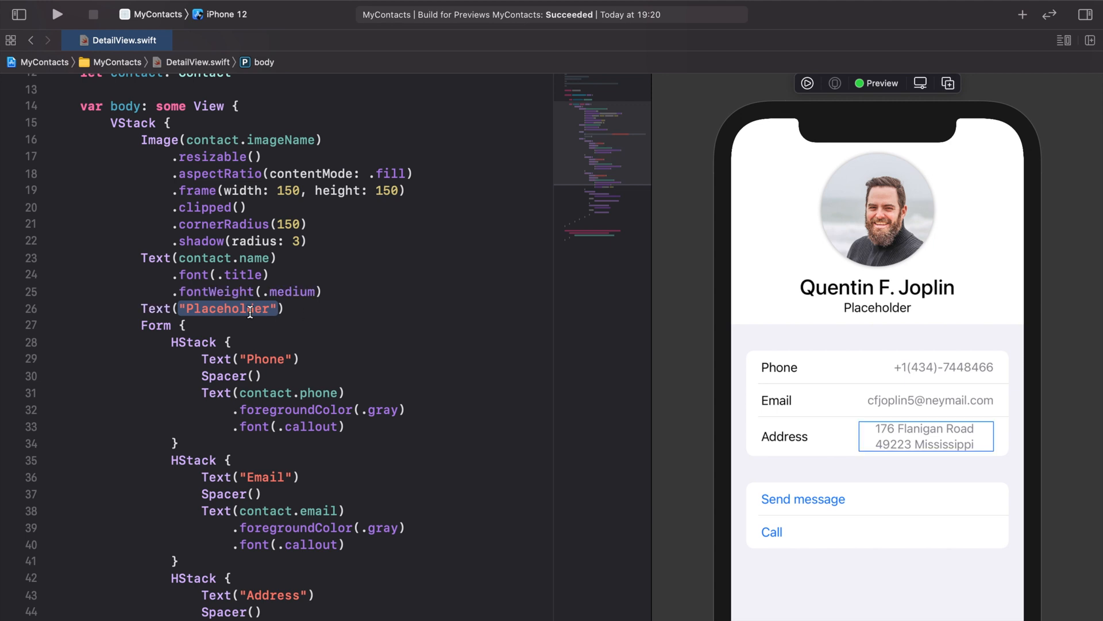
{"action": "type", "text": "Fa\")"}
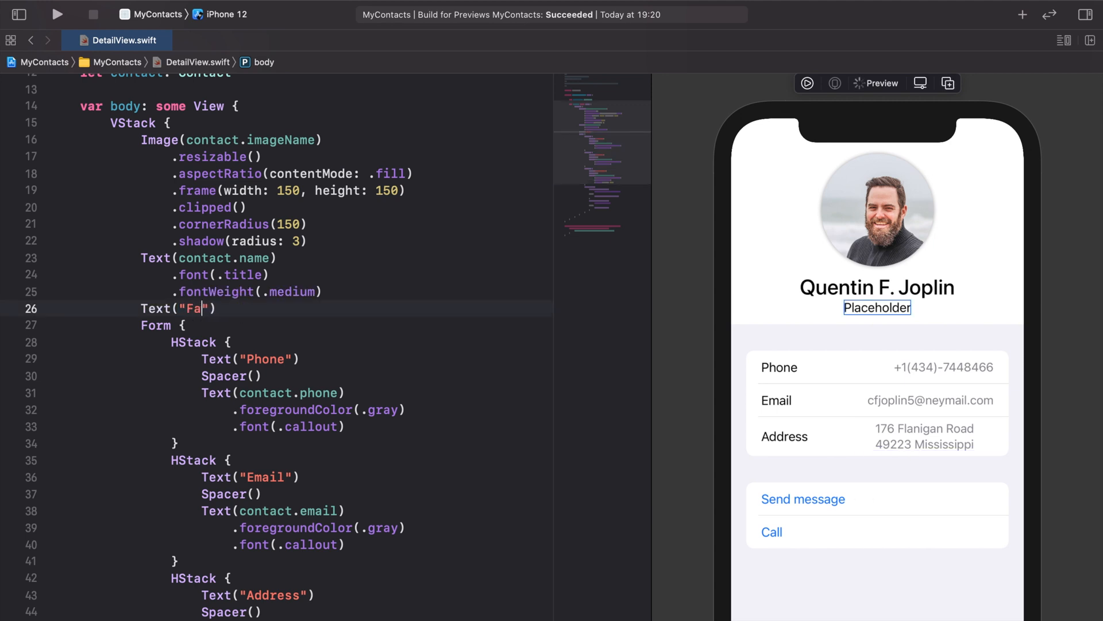
{"action": "type", "text": "vorite"}
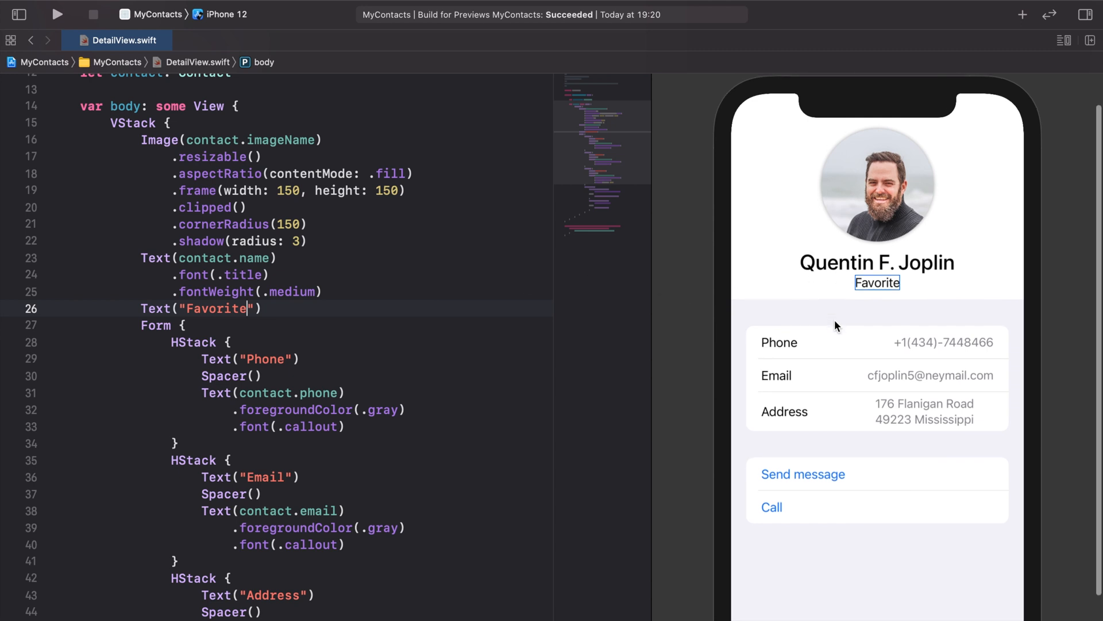
- Add a foregroundColor modifier to Text("Call") set to .green
{"action": "left_click", "coordinate": [1023, 13]}
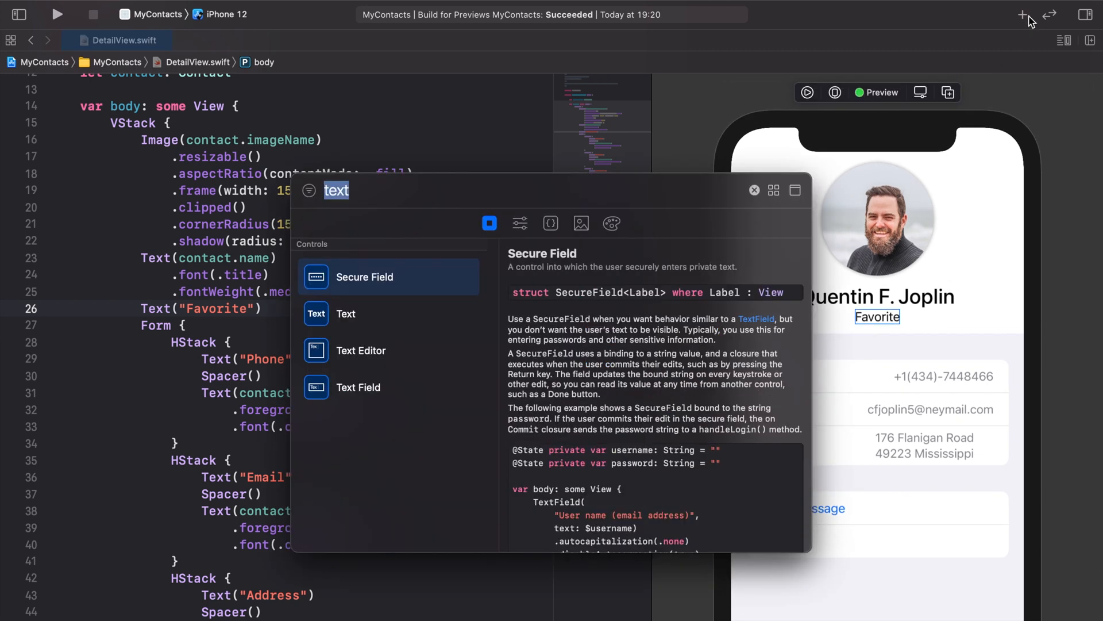
{"action": "type", "text": "foregroundColor(.blue"}
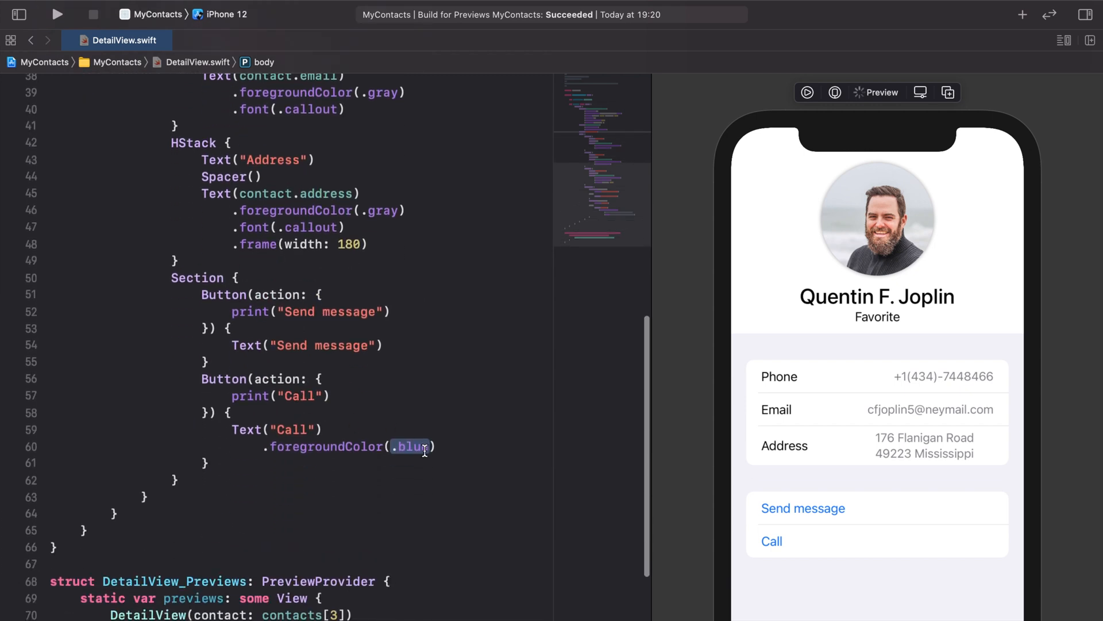
{"action": "type", "text": "green"}
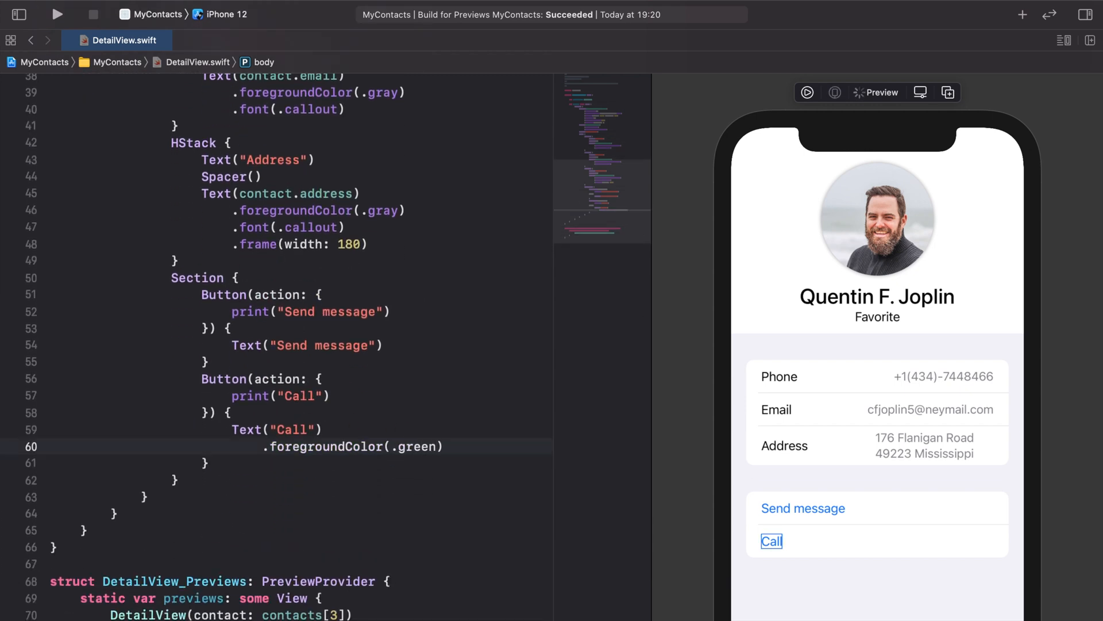